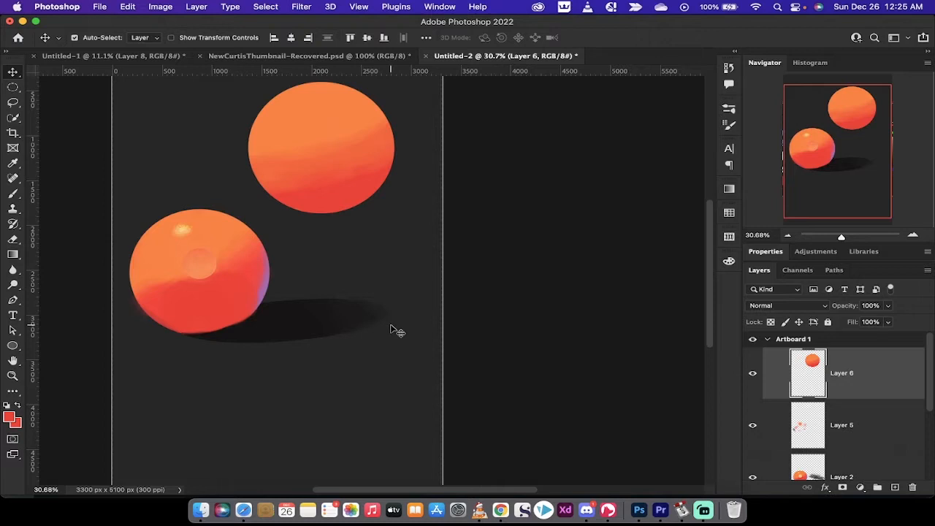
{"action": "mouse_move", "coordinate": [401, 329]}
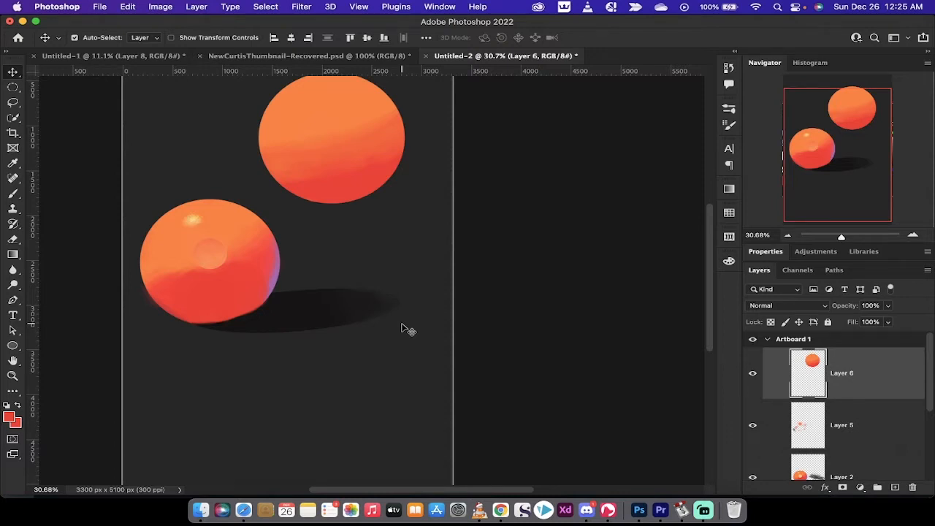
- Add a new layer and draw a circular selection below the shadowed sphere
{"action": "scroll", "scroll_direction": "down", "scroll_amount": 3}
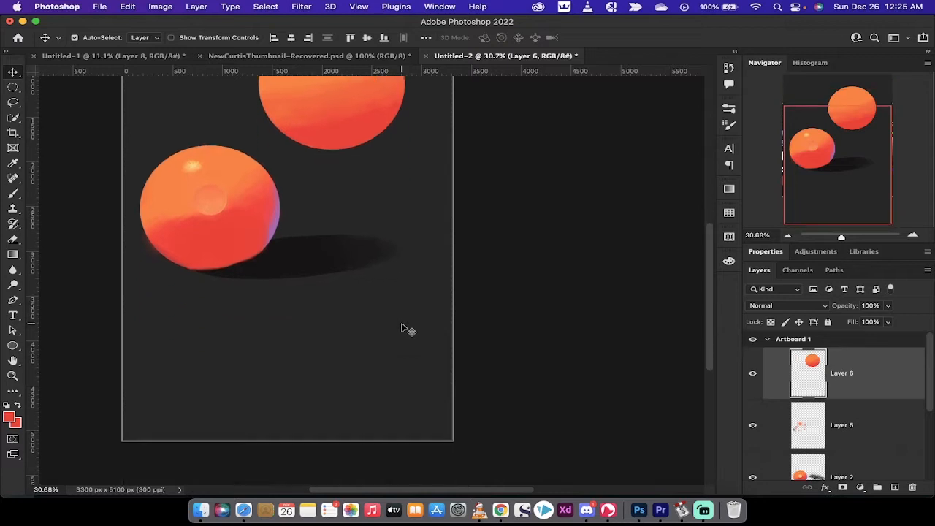
{"action": "mouse_move", "coordinate": [32, 115]}
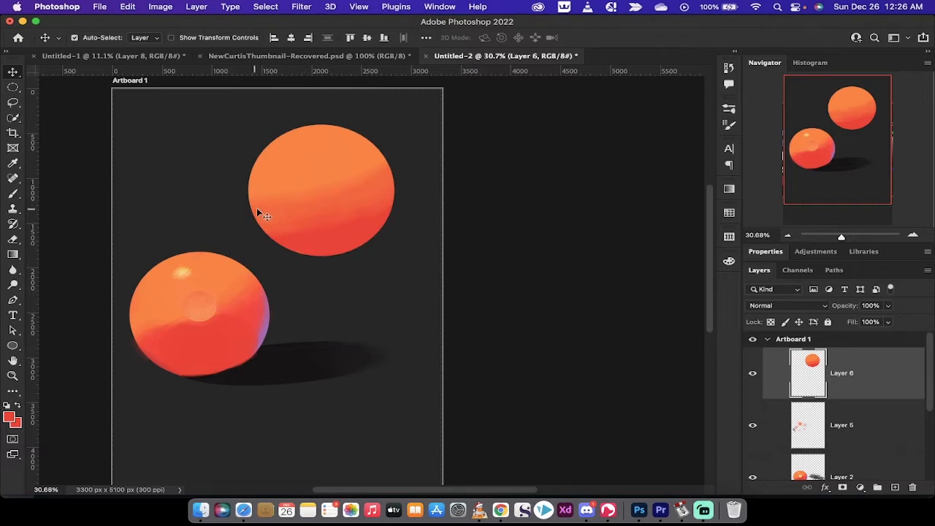
{"action": "mouse_move", "coordinate": [373, 248]}
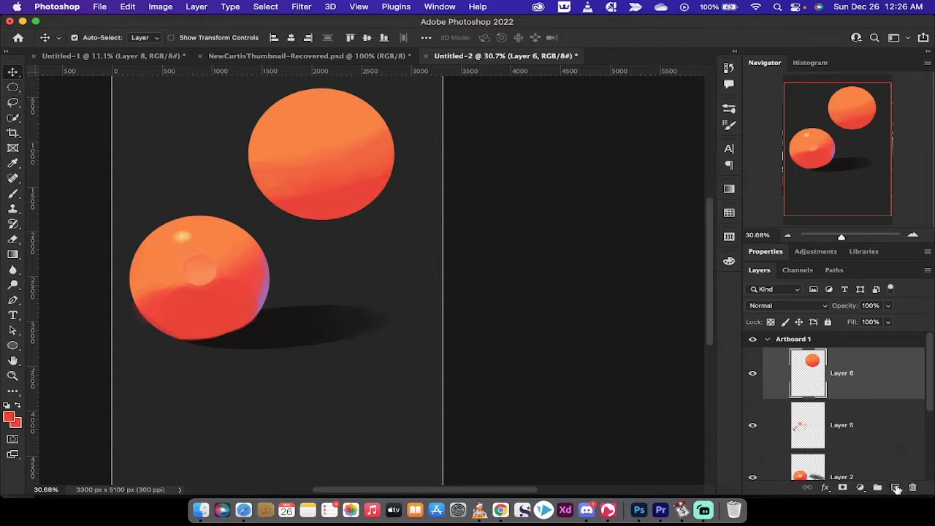
{"action": "left_click", "coordinate": [876, 487]}
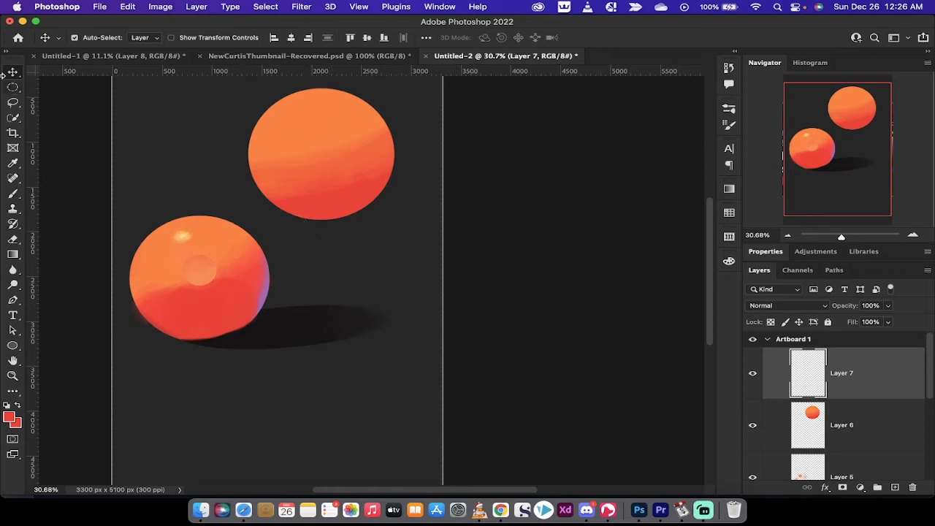
{"action": "left_click", "coordinate": [12, 87]}
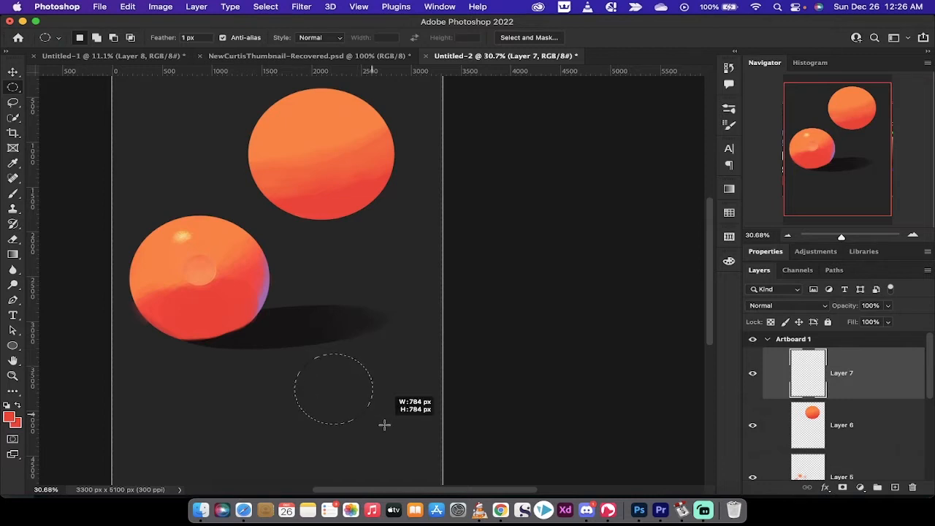
{"action": "left_click_drag", "start_coordinate": [385, 425], "coordinate": [434, 451]}
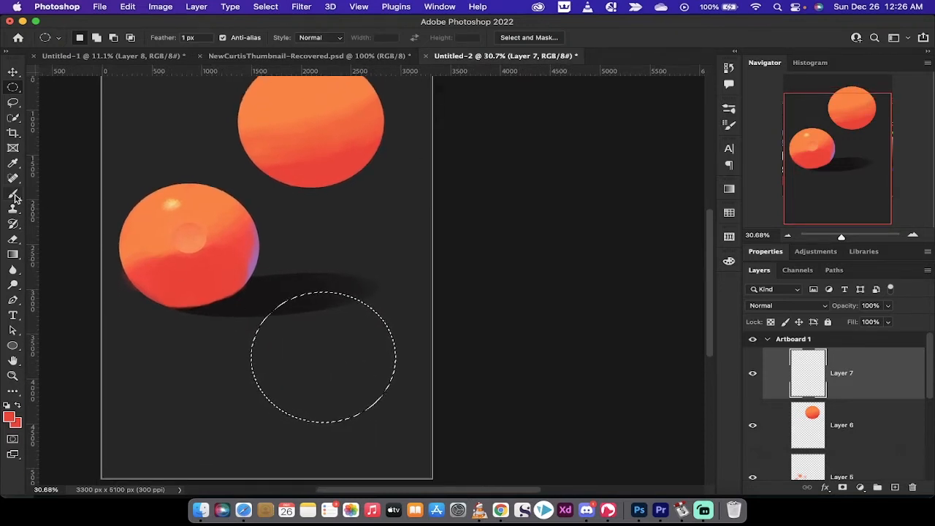
{"action": "mouse_move", "coordinate": [13, 196]}
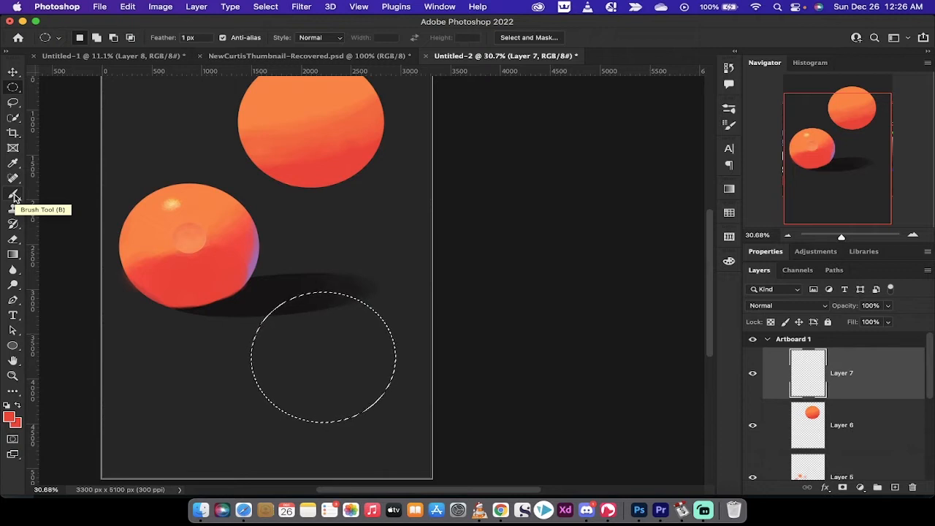
- Pick a soft round brush at size 800 and show the Color panel
{"action": "left_click", "coordinate": [13, 195]}
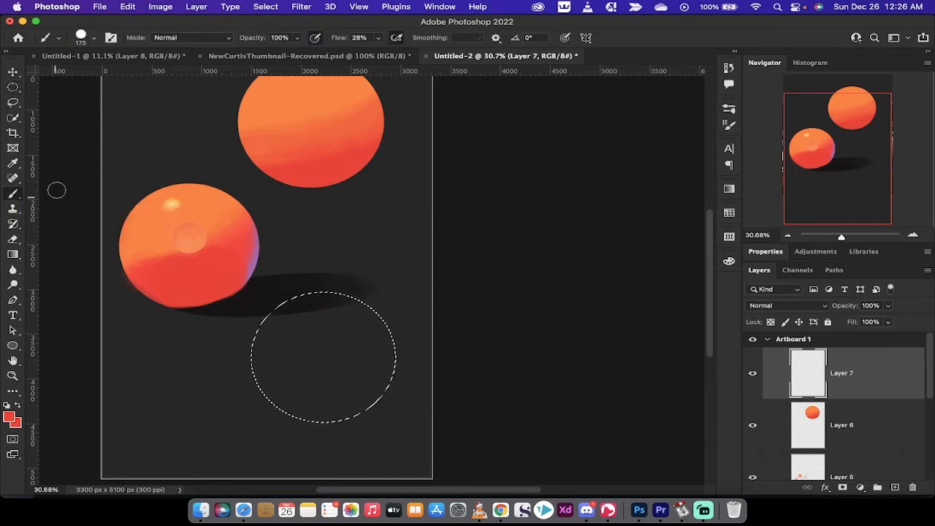
{"action": "left_click", "coordinate": [95, 37]}
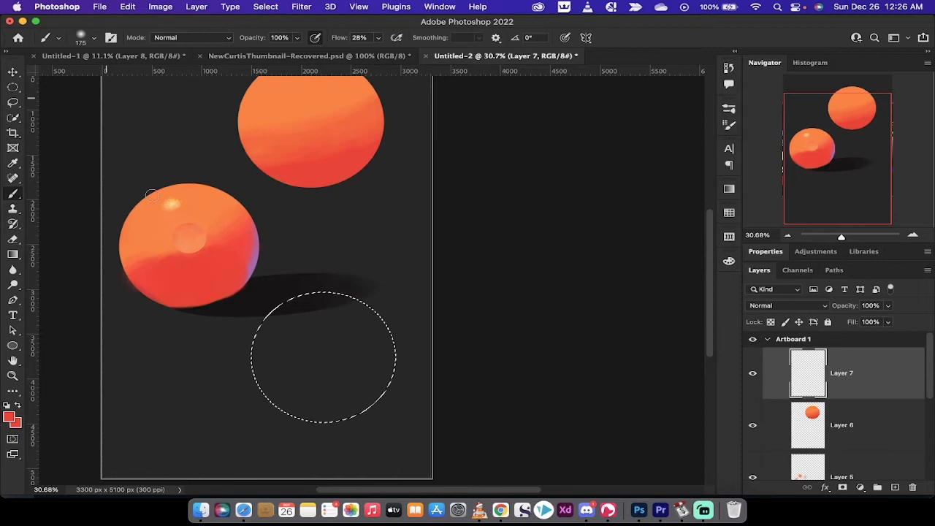
{"action": "mouse_move", "coordinate": [333, 357]}
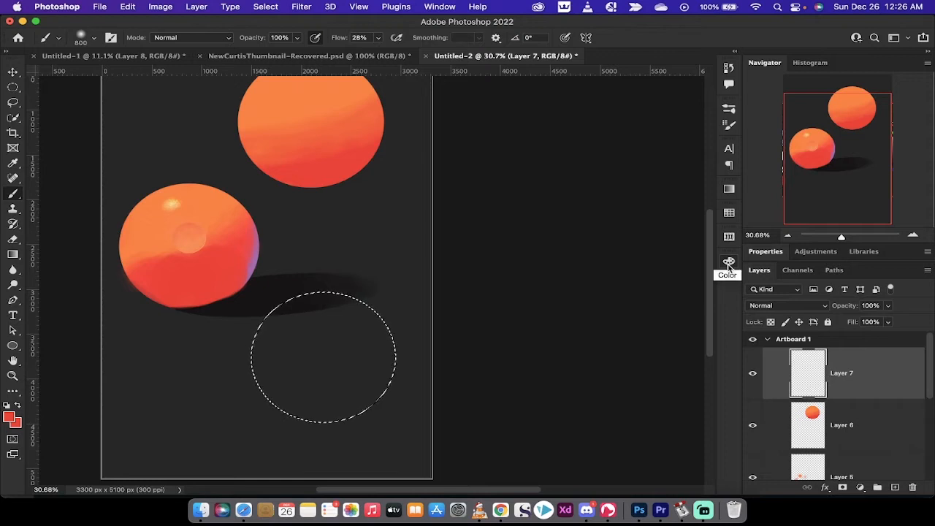
{"action": "left_click", "coordinate": [728, 261]}
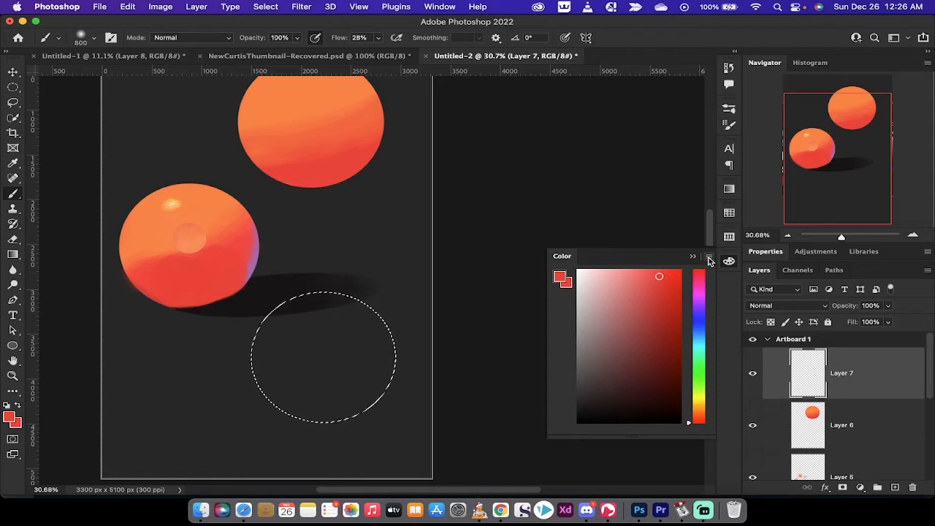
- Switch the Color panel display to Color Wheel
{"action": "left_click", "coordinate": [708, 256]}
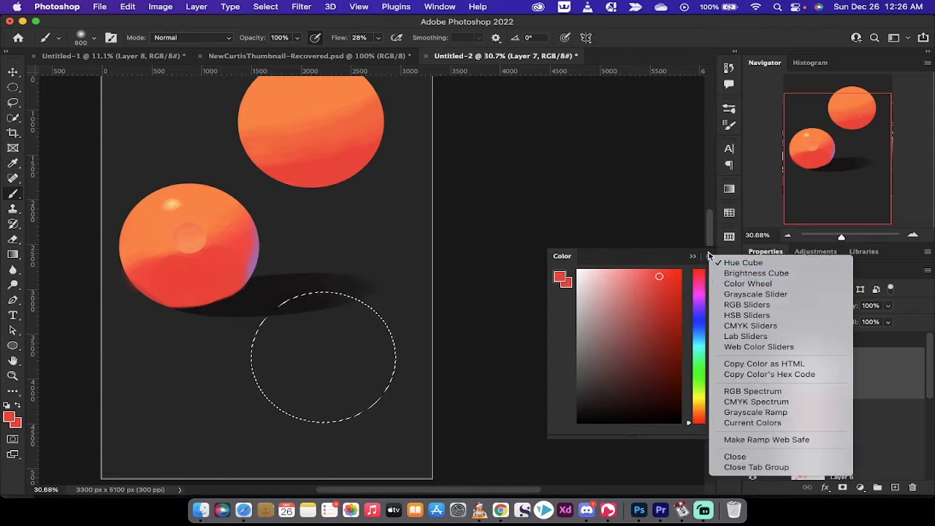
{"action": "mouse_move", "coordinate": [747, 284]}
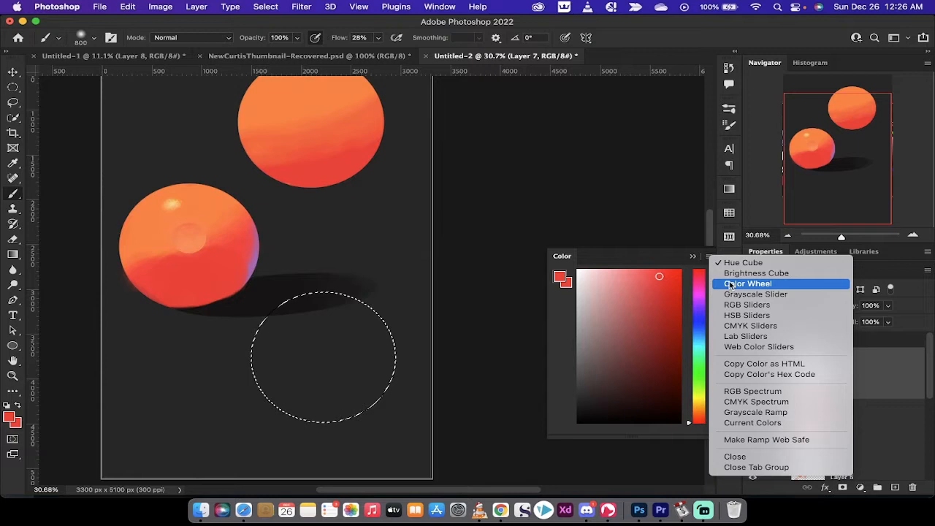
{"action": "left_click", "coordinate": [747, 283]}
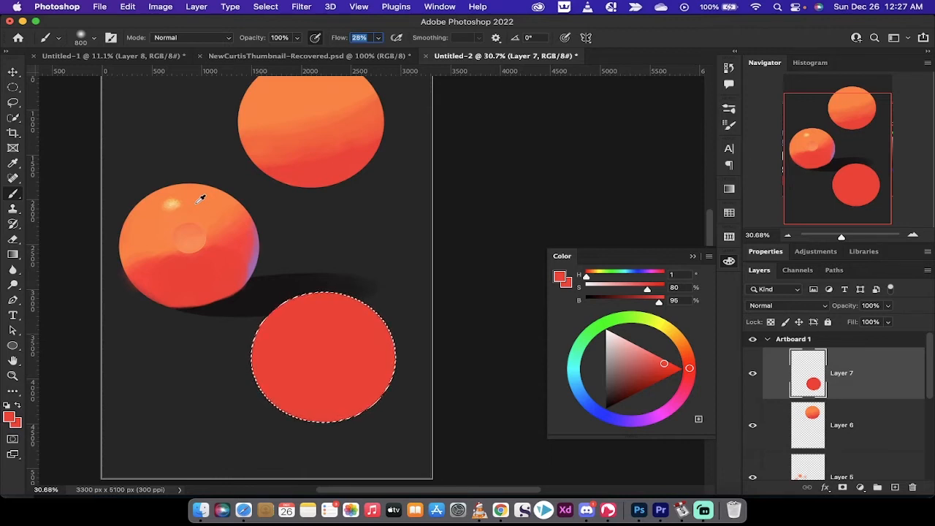
- Brush orange over the upper part of the red circle
{"action": "left_click_drag", "start_coordinate": [664, 365], "coordinate": [685, 351]}
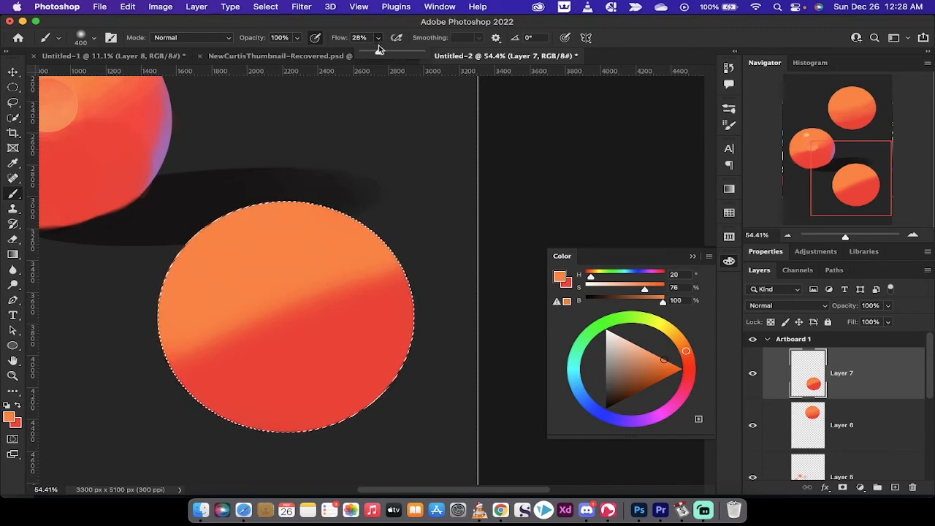
- Lower the brush Flow in the options bar for gentler blending
{"action": "left_click", "coordinate": [357, 38]}
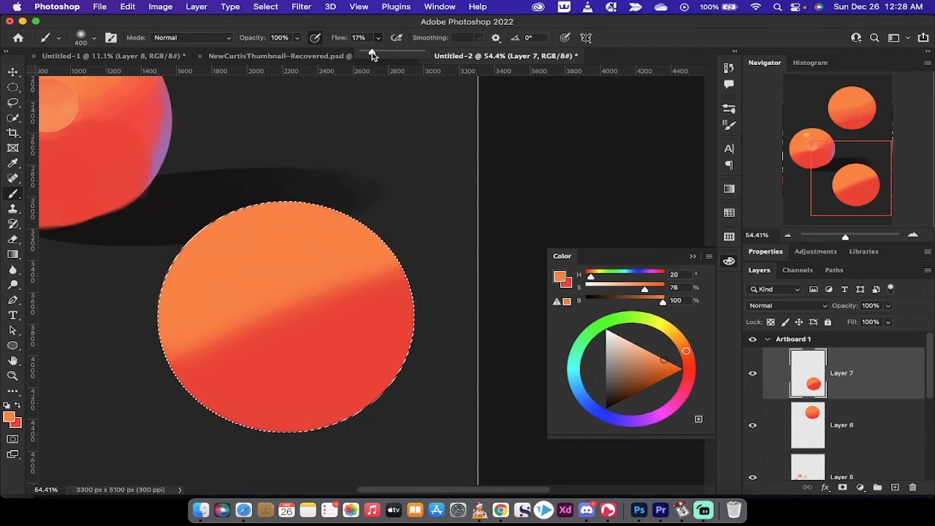
{"action": "left_click", "coordinate": [358, 37]}
{"action": "type", "text": "2"}
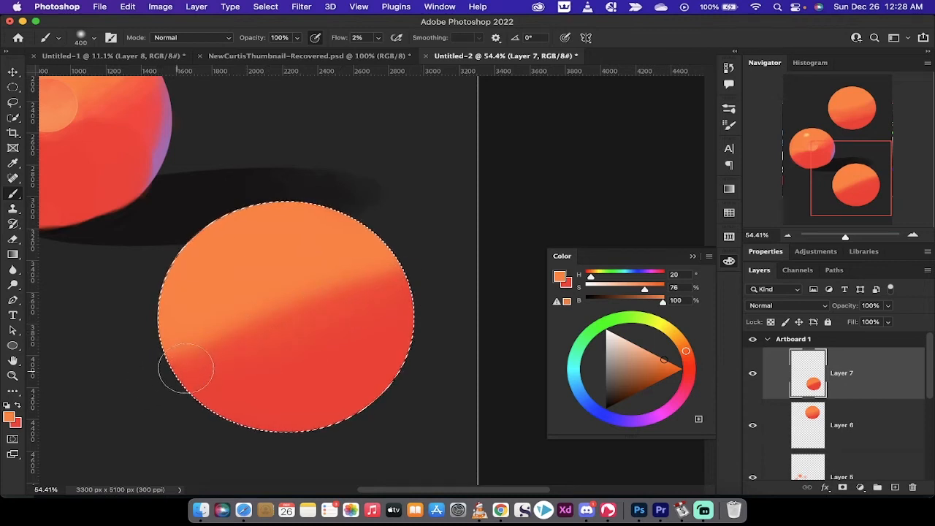
{"action": "mouse_move", "coordinate": [413, 280]}
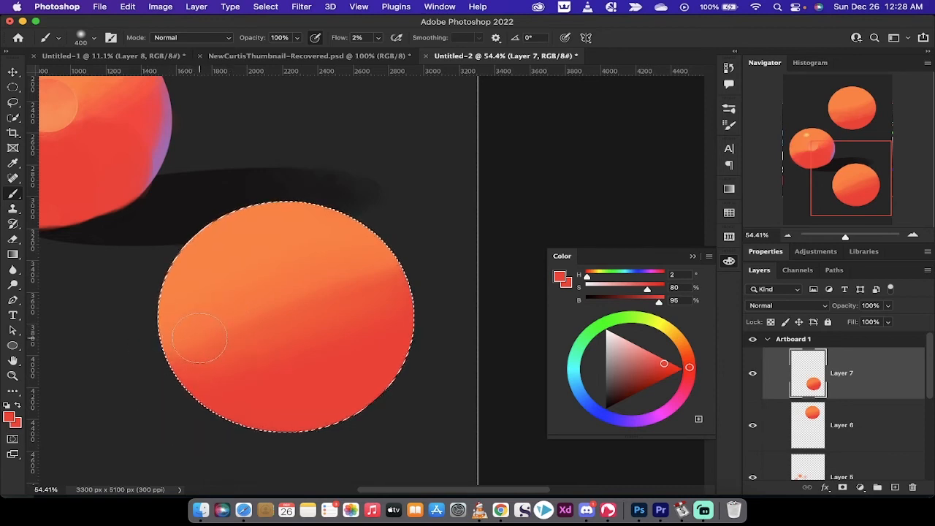
{"action": "mouse_move", "coordinate": [276, 382]}
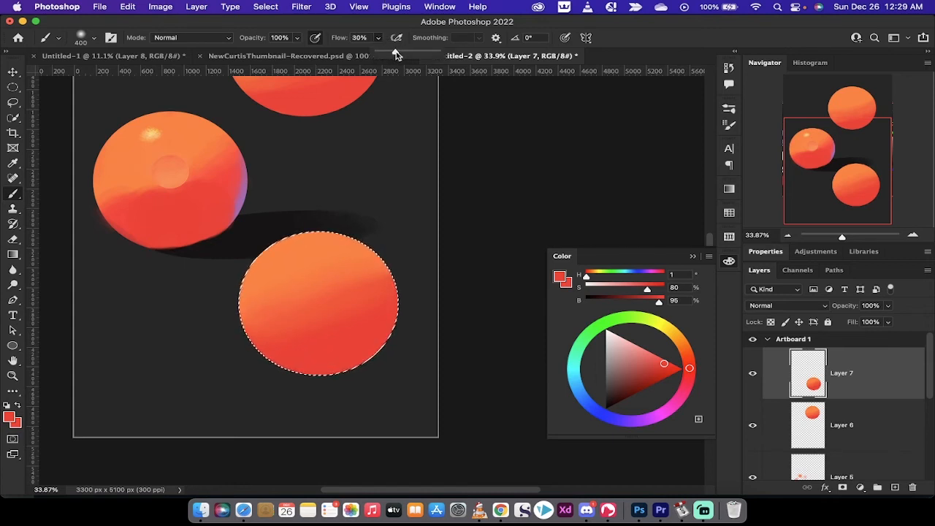
- Try a blue stroke on the right edge and drop brush Flow to 4%
{"action": "left_click_drag", "start_coordinate": [396, 52], "coordinate": [391, 52]}
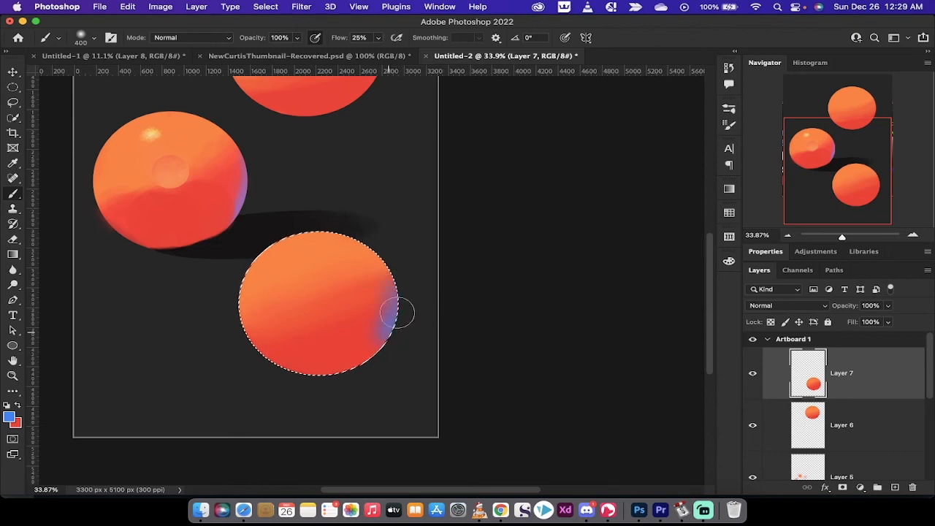
{"action": "left_click_drag", "start_coordinate": [398, 312], "coordinate": [398, 289]}
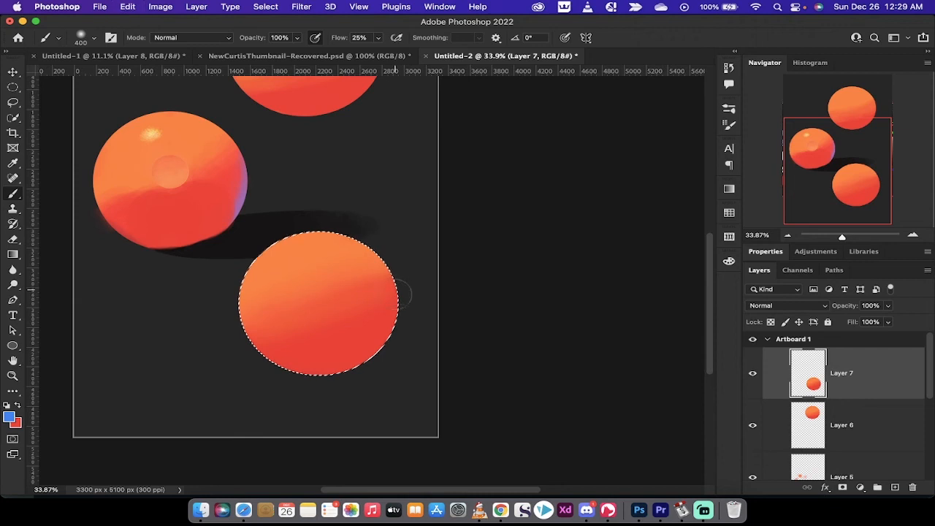
{"action": "left_click_drag", "start_coordinate": [405, 295], "coordinate": [398, 328]}
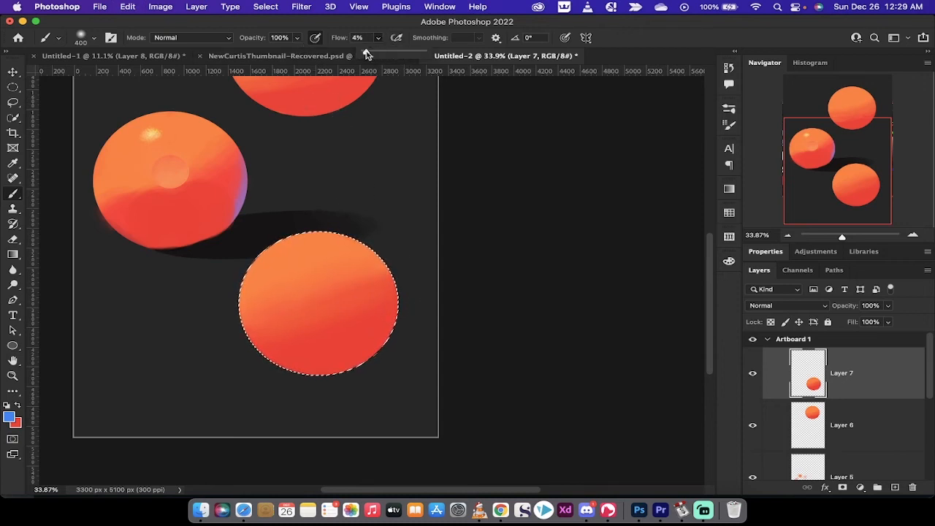
- Set the brush Flow to 3% for a faint blue right-edge tint
{"action": "left_click", "coordinate": [357, 38]}
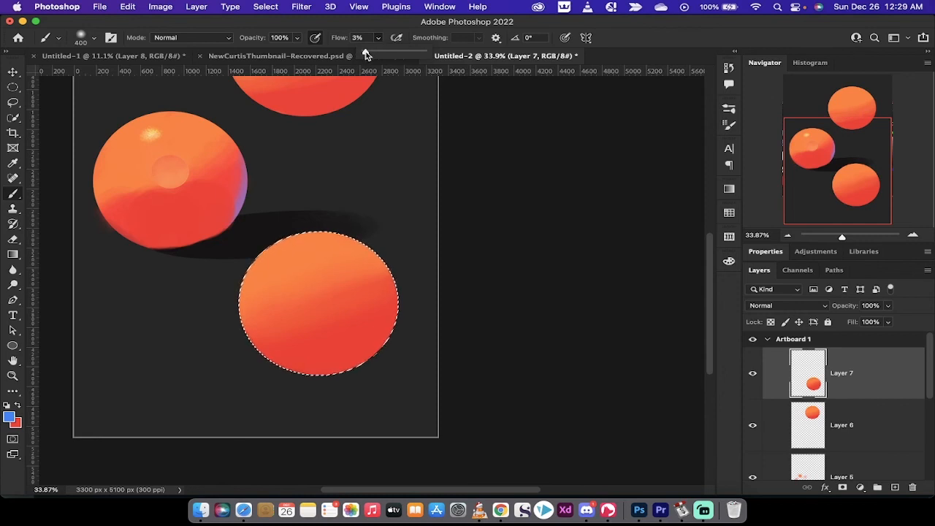
{"action": "left_click", "coordinate": [358, 37]}
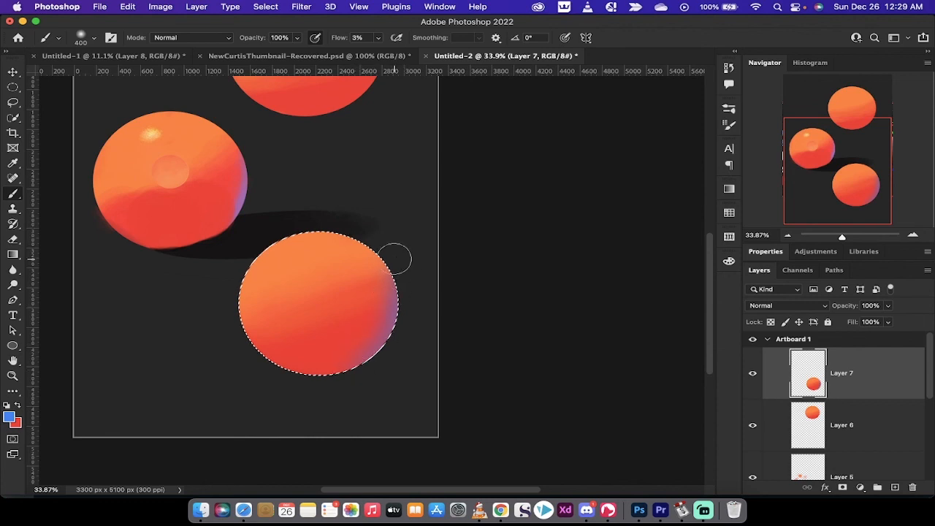
{"action": "mouse_move", "coordinate": [401, 279]}
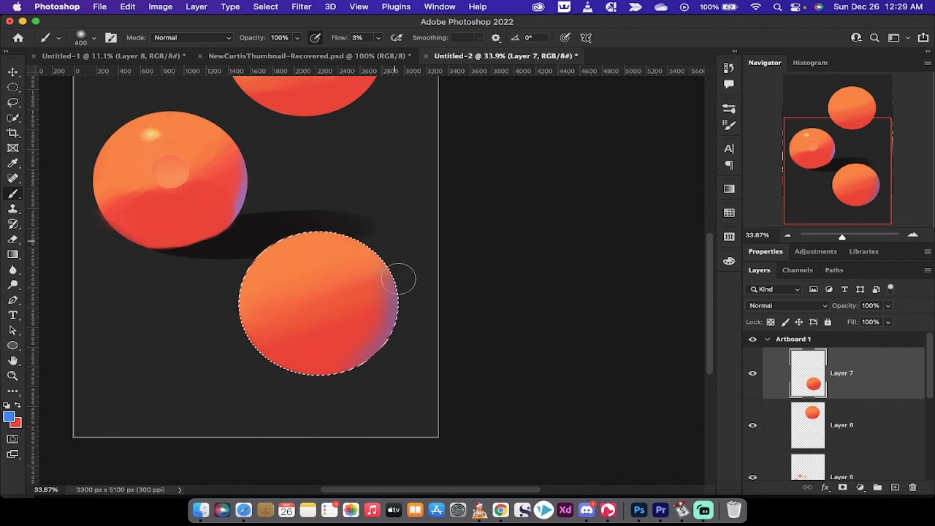
{"action": "mouse_move", "coordinate": [404, 326]}
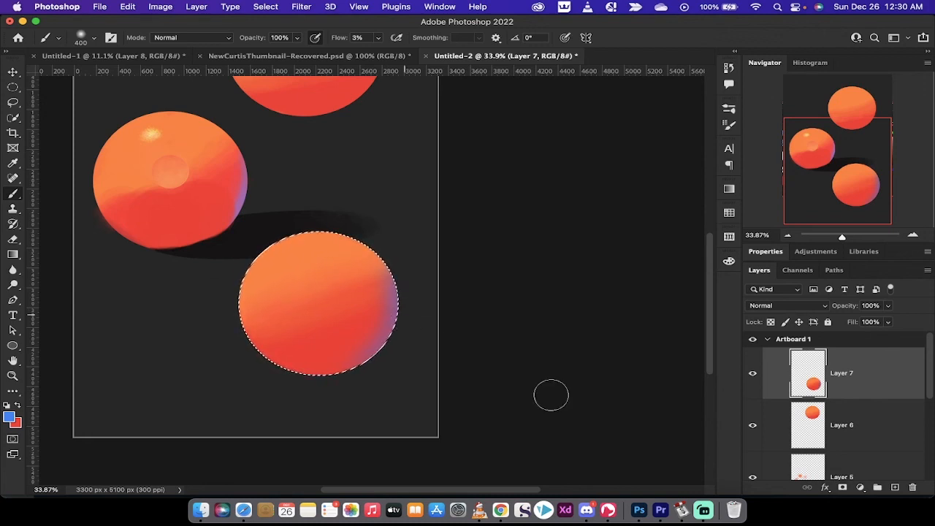
{"action": "mouse_move", "coordinate": [703, 510]}
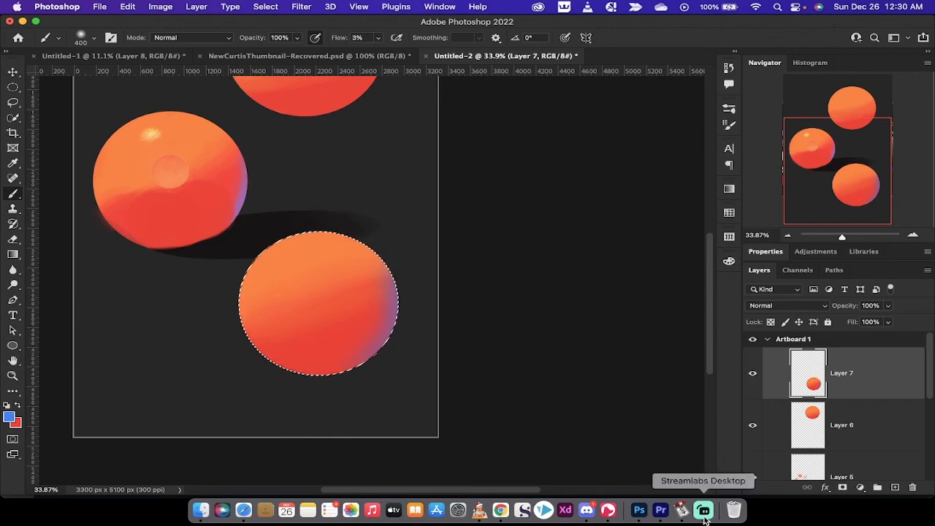